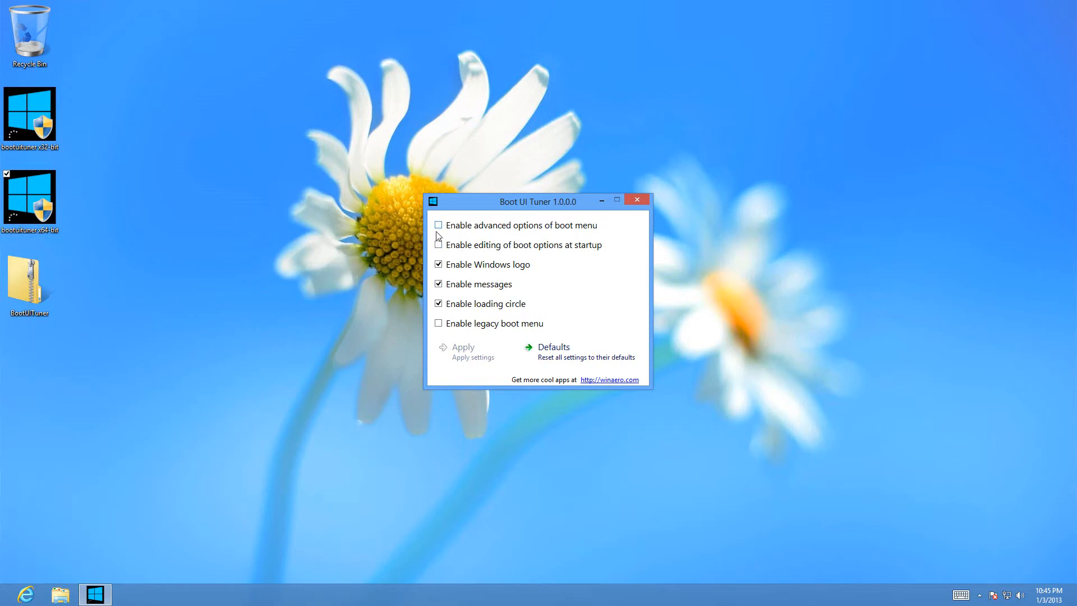
Step: Check 'Enable advanced options of boot menu' and apply the change
left_click(437, 225)
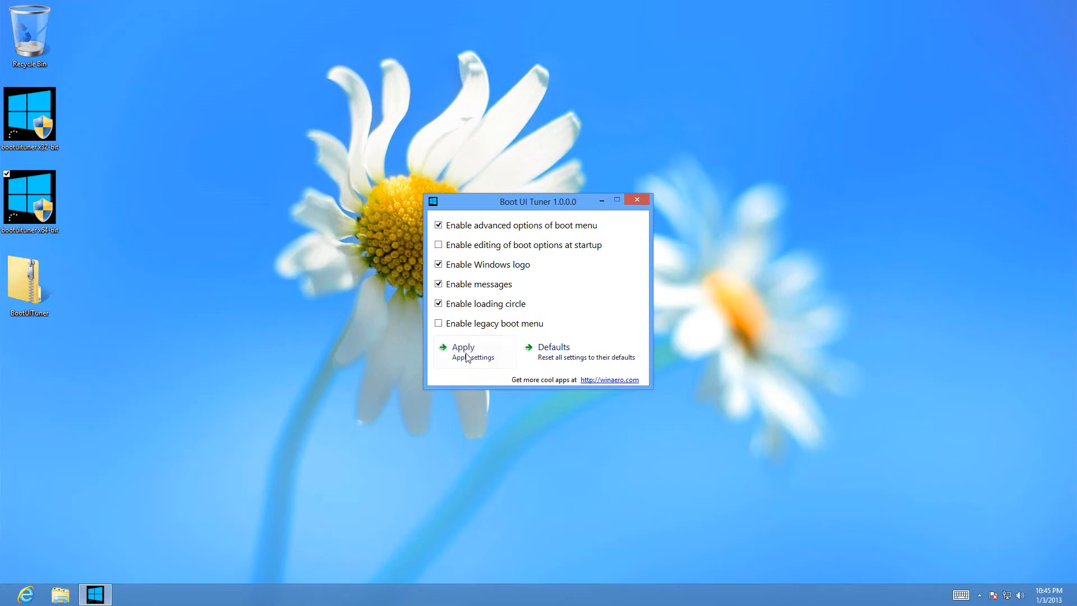
left_click(635, 199)
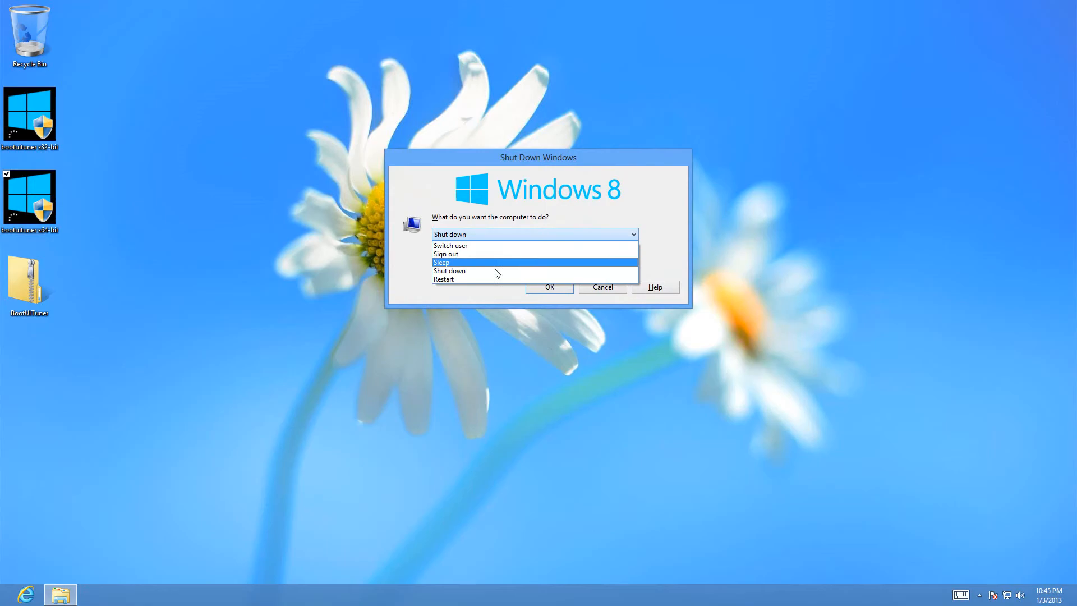
Step: Confirm Restart in the Shut Down Windows dialog to reboot into Safe Mode
left_click(548, 287)
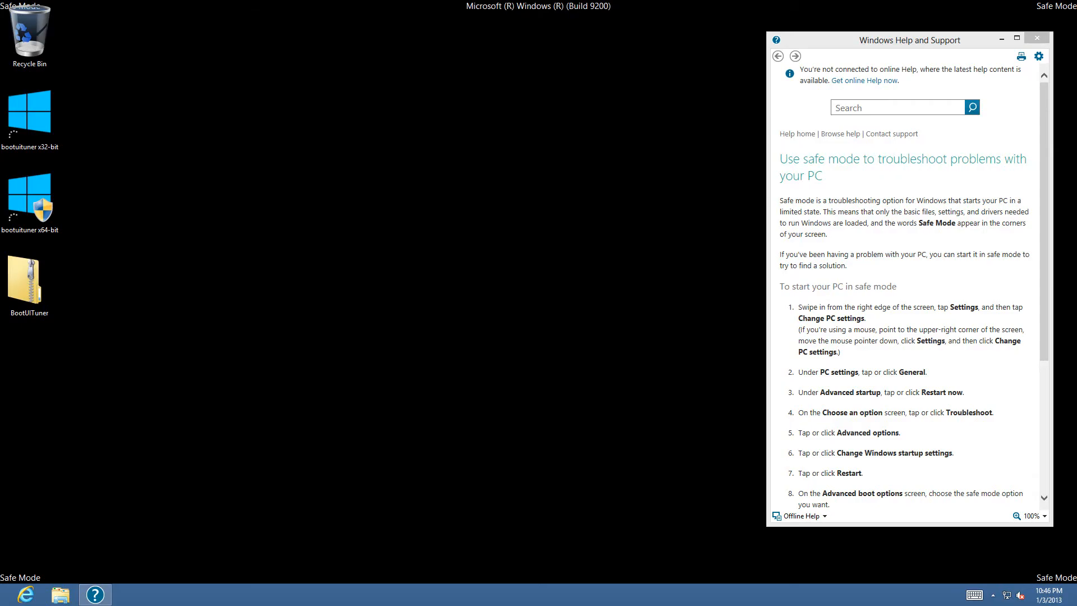
mouse_move(533, 235)
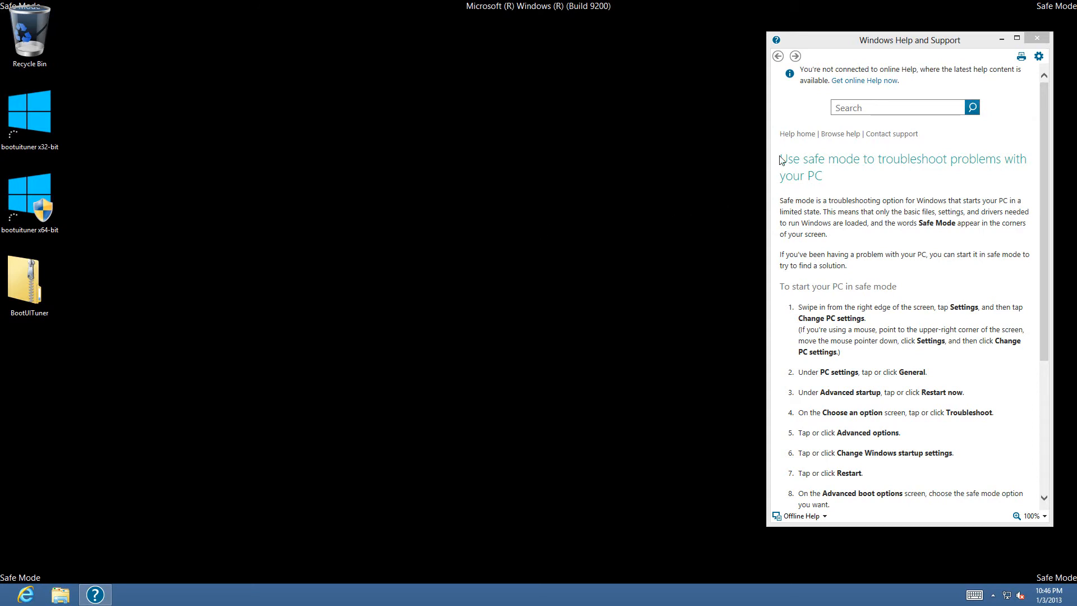
mouse_move(1021, 59)
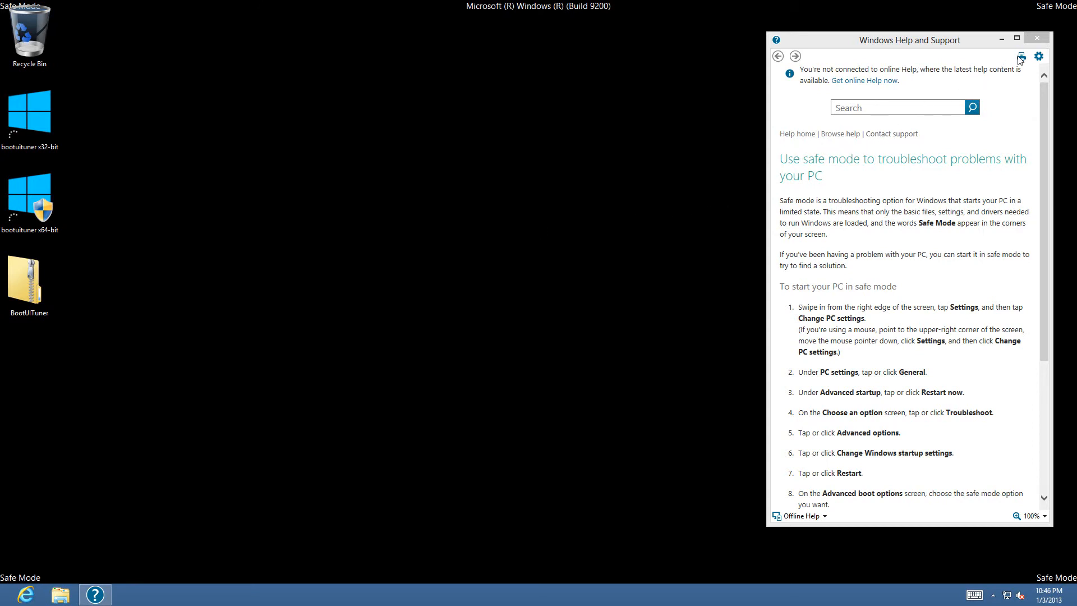
Step: Close the Windows Help and Support safe mode article
left_click(1036, 38)
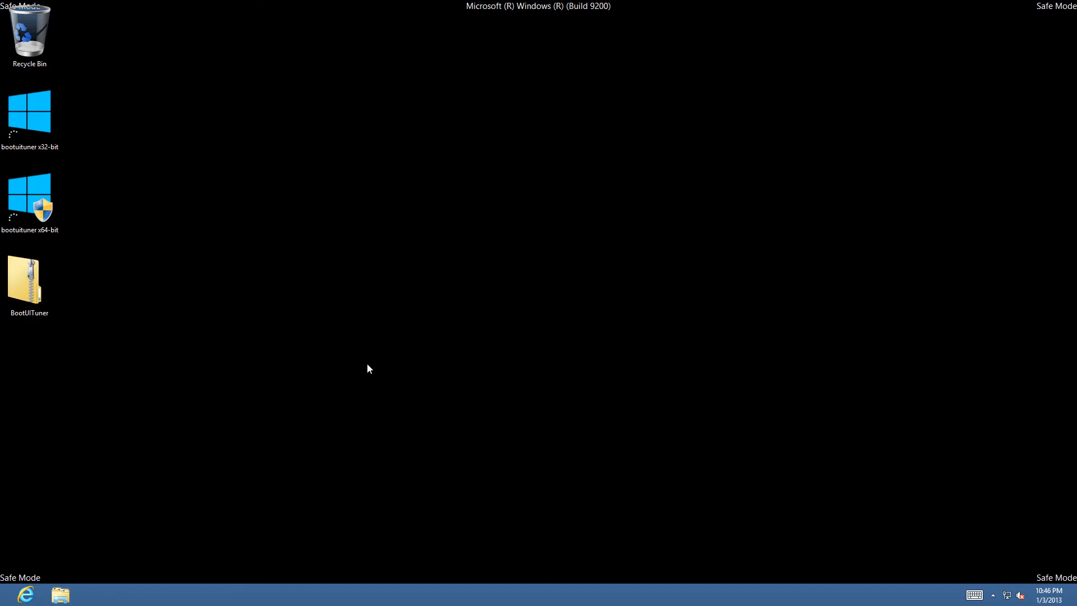
mouse_move(88, 434)
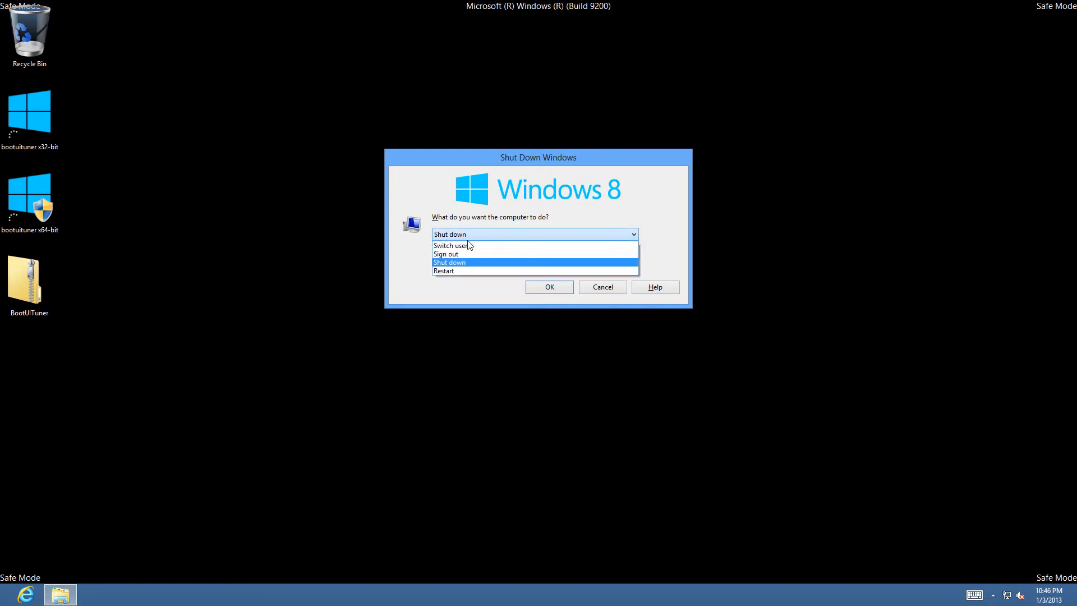
Step: Restart out of Safe Mode, open the Desktop, and launch bootuituner x64-bit
left_click(443, 270)
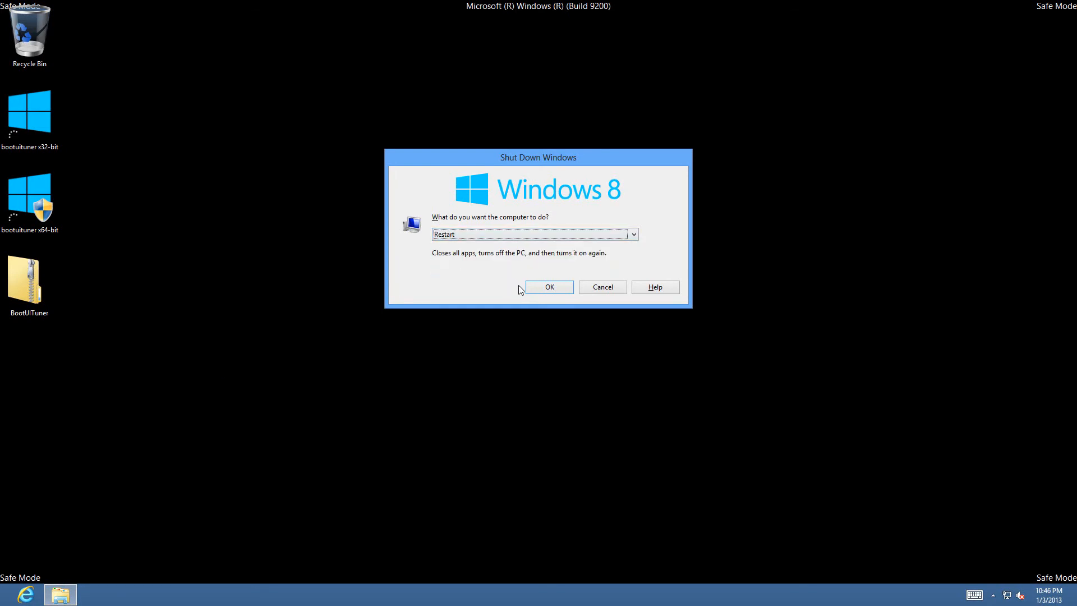
left_click(548, 287)
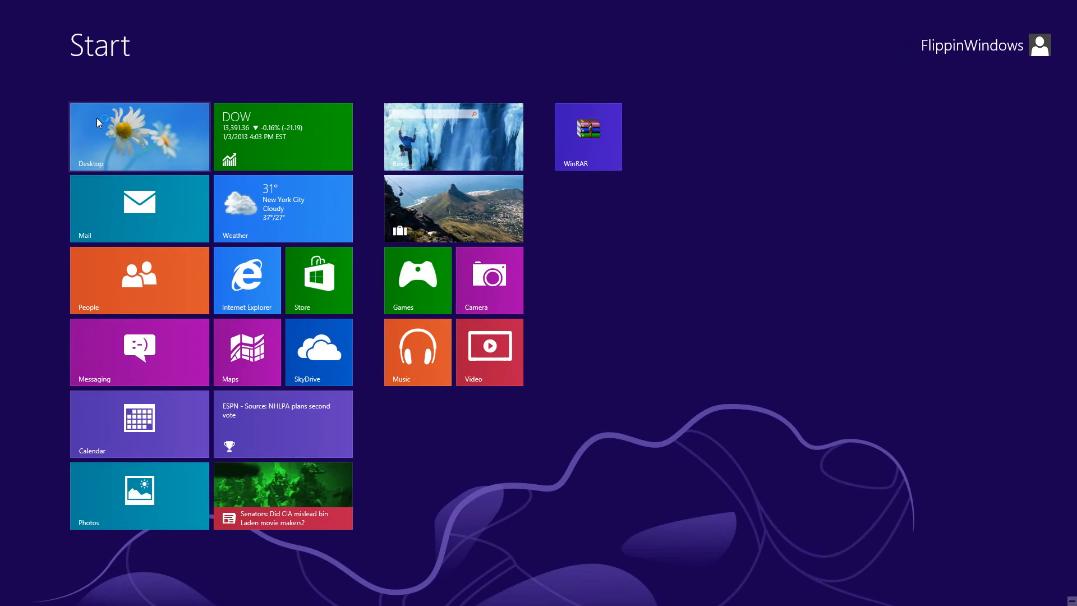
left_click(138, 136)
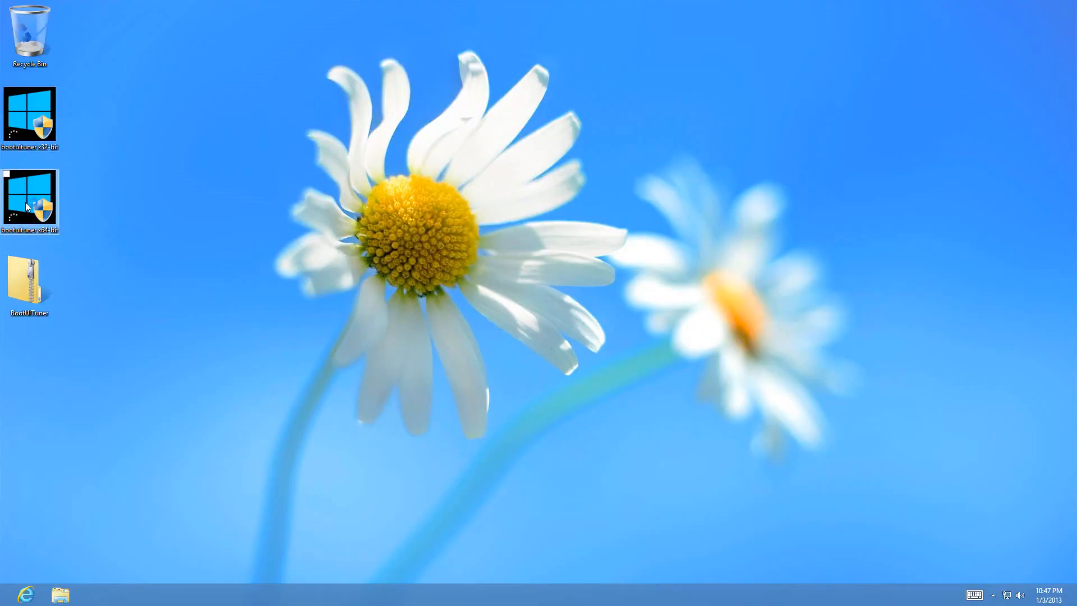
double_click(29, 199)
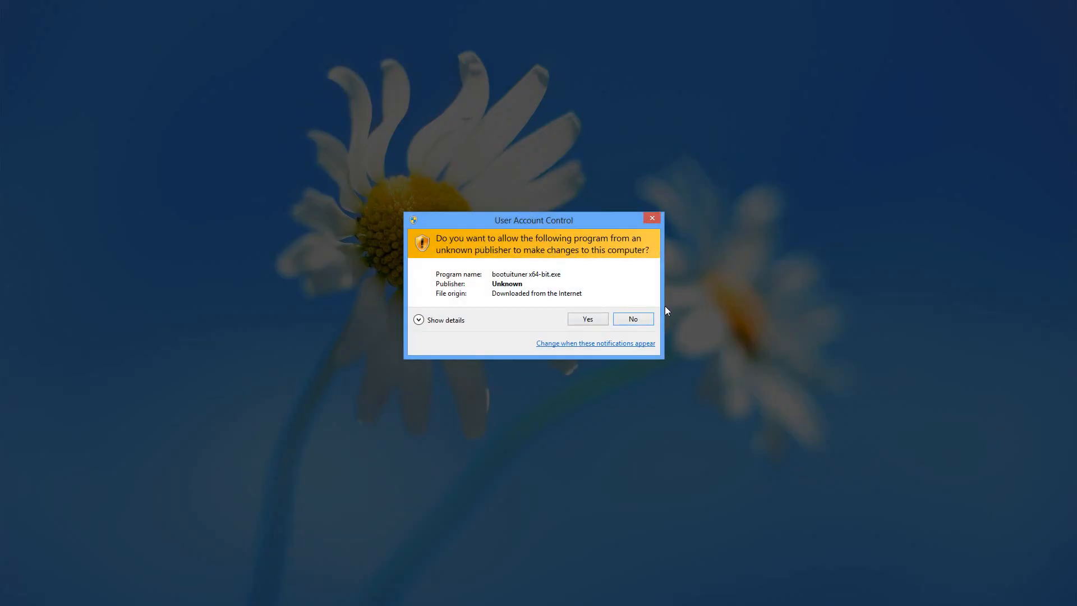
Step: Approve the User Account Control prompt with Yes to open Boot UI Tuner
left_click(584, 318)
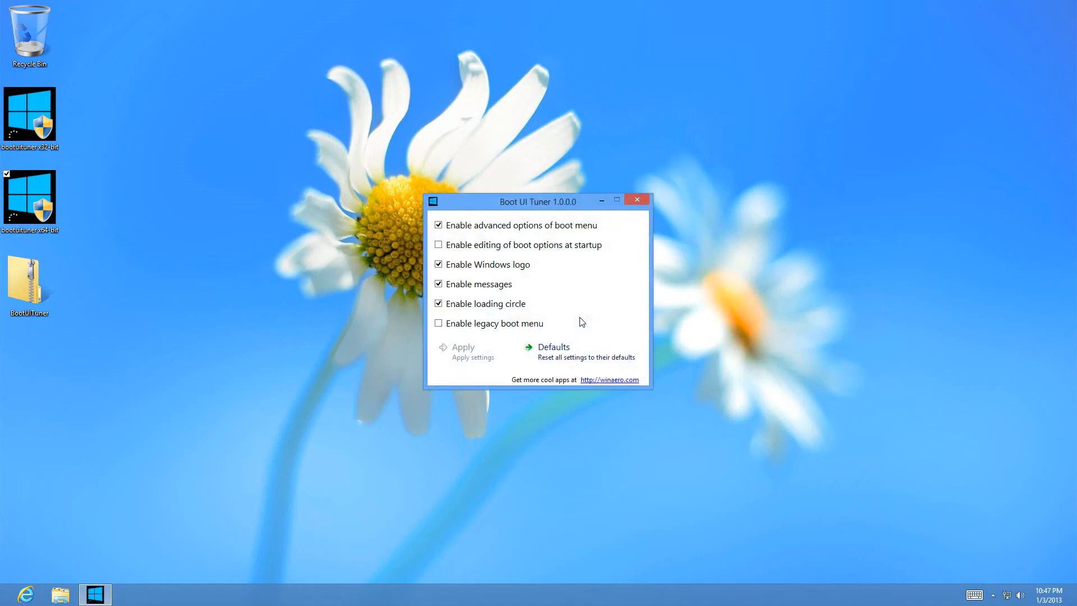
mouse_move(579, 351)
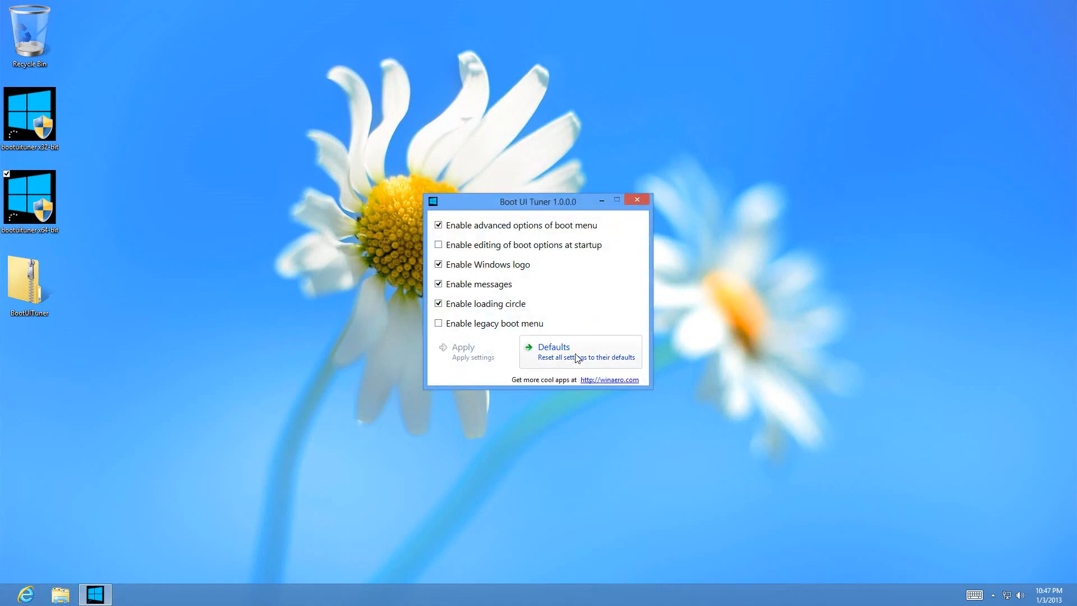